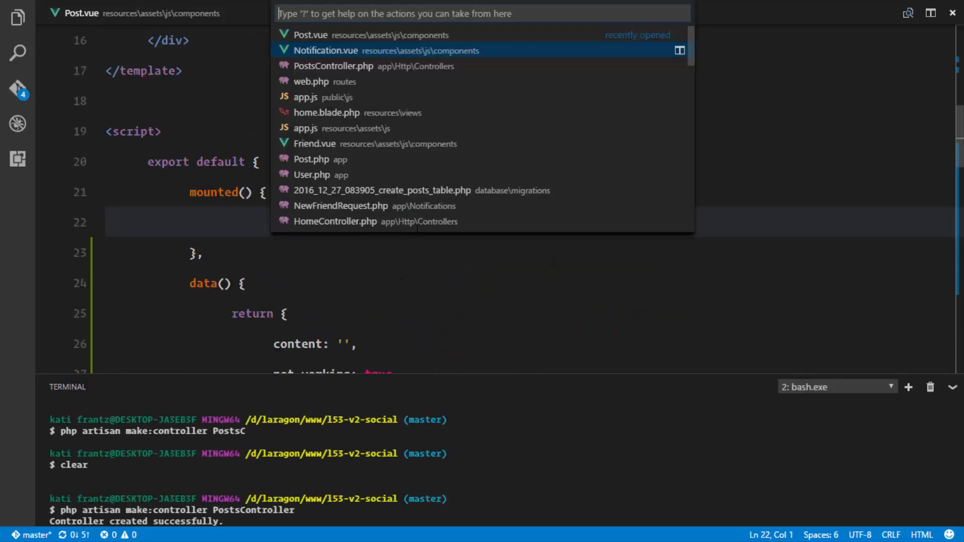
Step: Open PostsController.php and delete the store method's 'return $request->all();' line
click(334, 66)
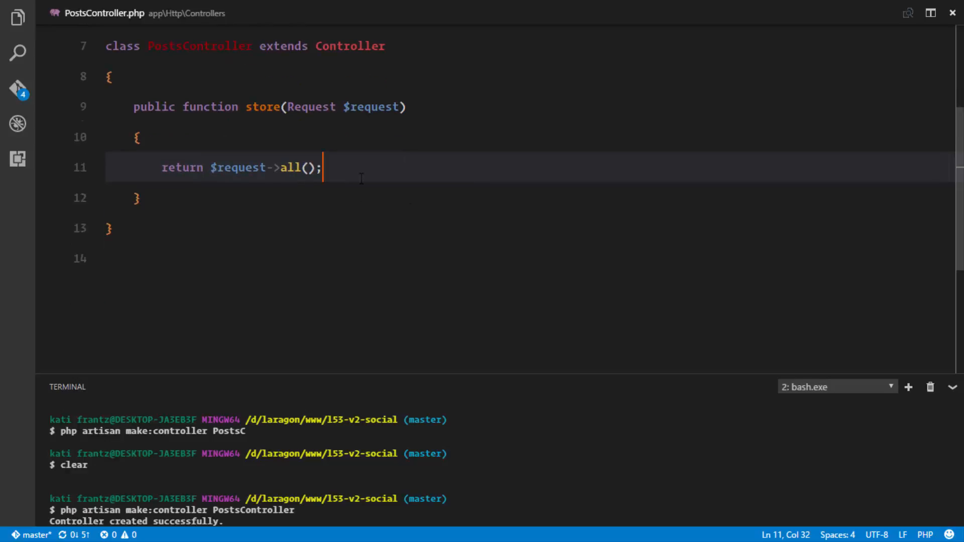
drag(321, 168, 161, 167)
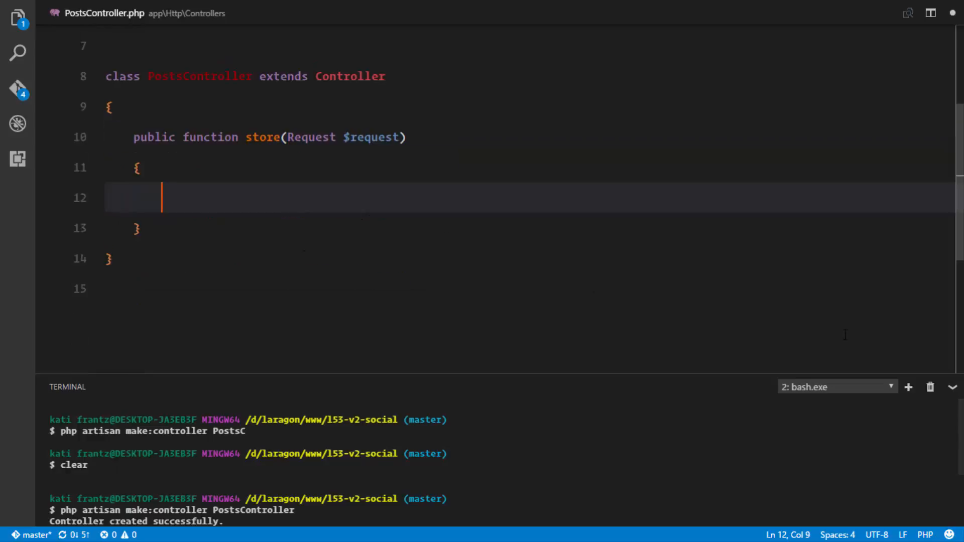
Step: Write 'return Post::create([...])' with 'user_id' => Auth::id() and 'content' => $request->content
text(Post::create();)
text('user_id' => Auth::id()
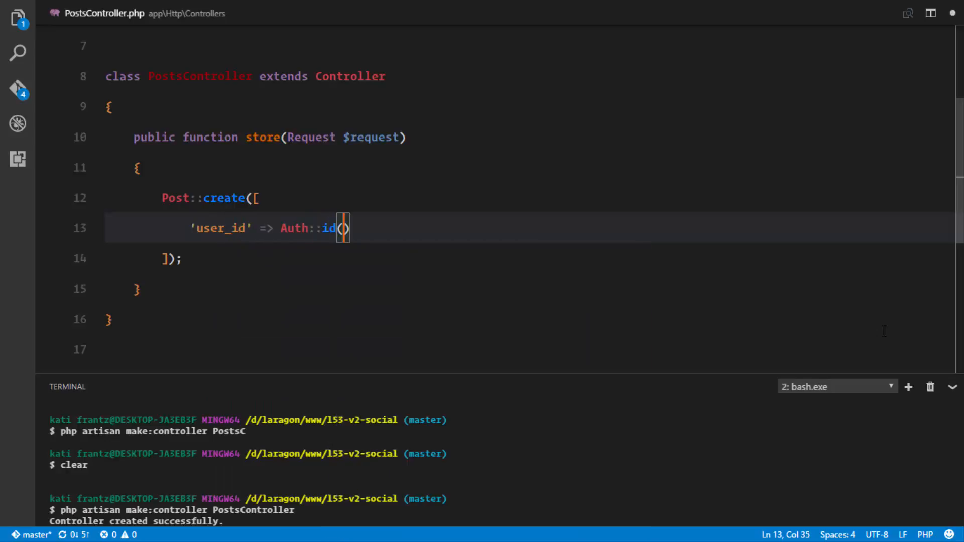
text(,)
text('content' =>)
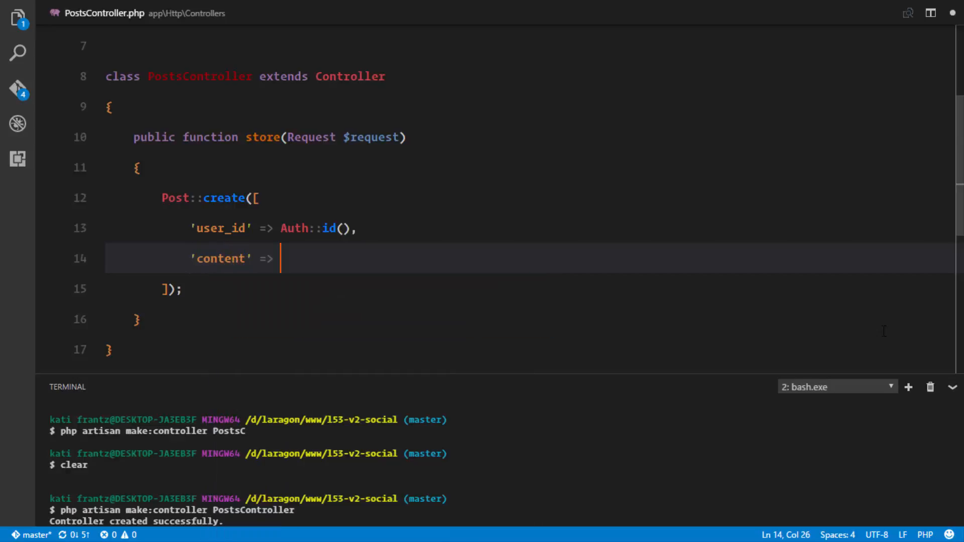
text($request->)
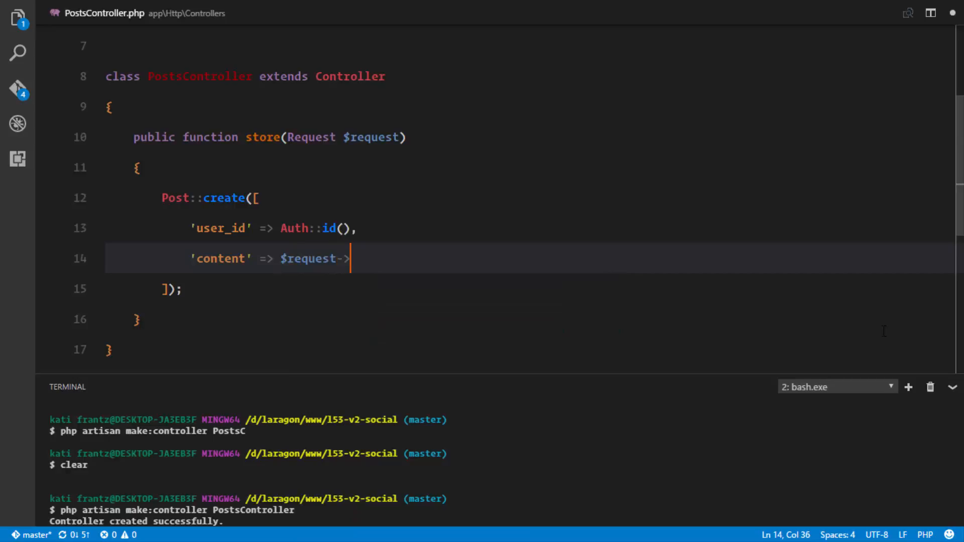
text(content)
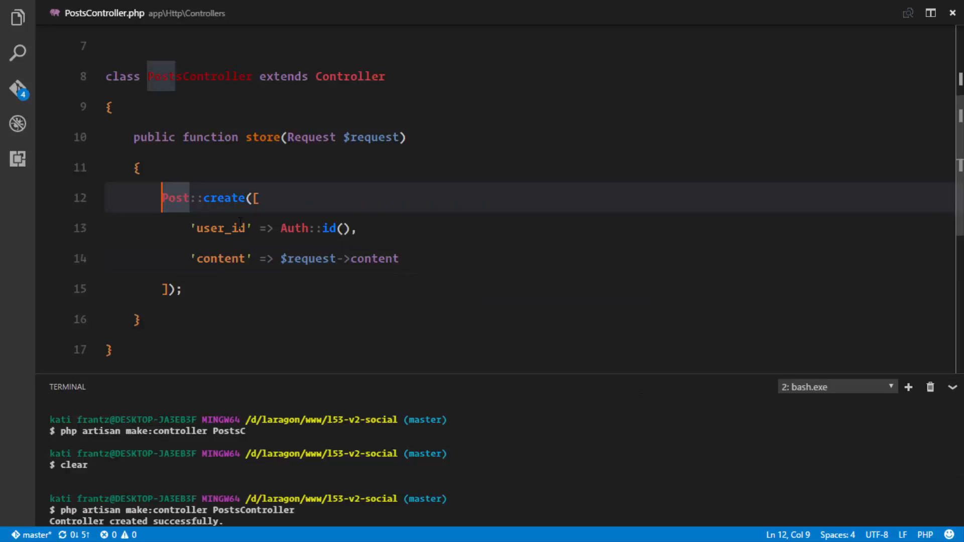
text(return)
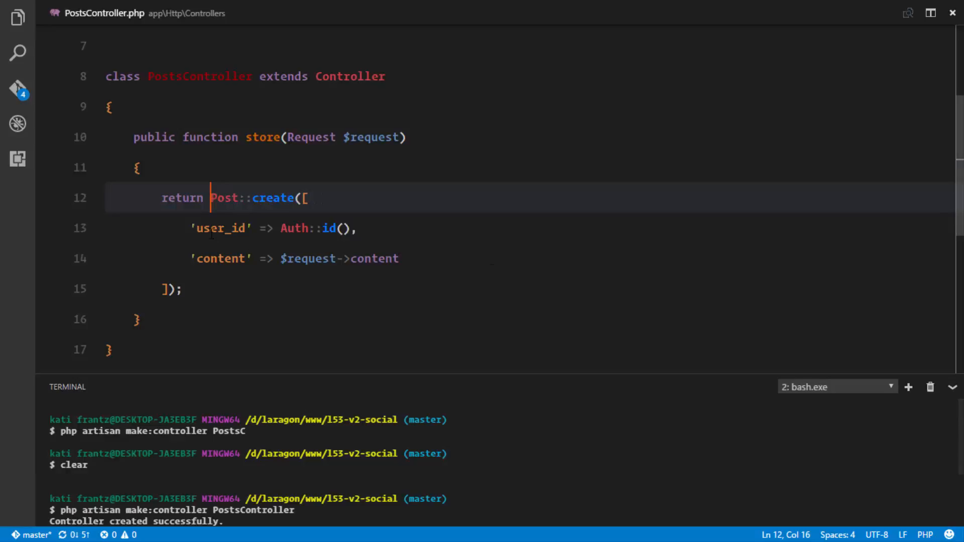
Step: Add a 'use' import for the Post model, clear the terminal, and switch to Chrome
scroll(up, 3)
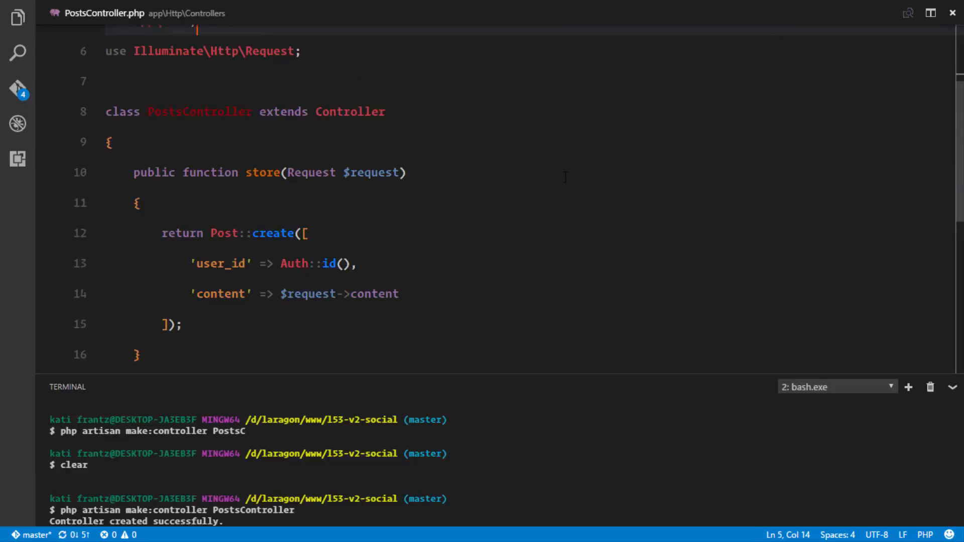
text(use)
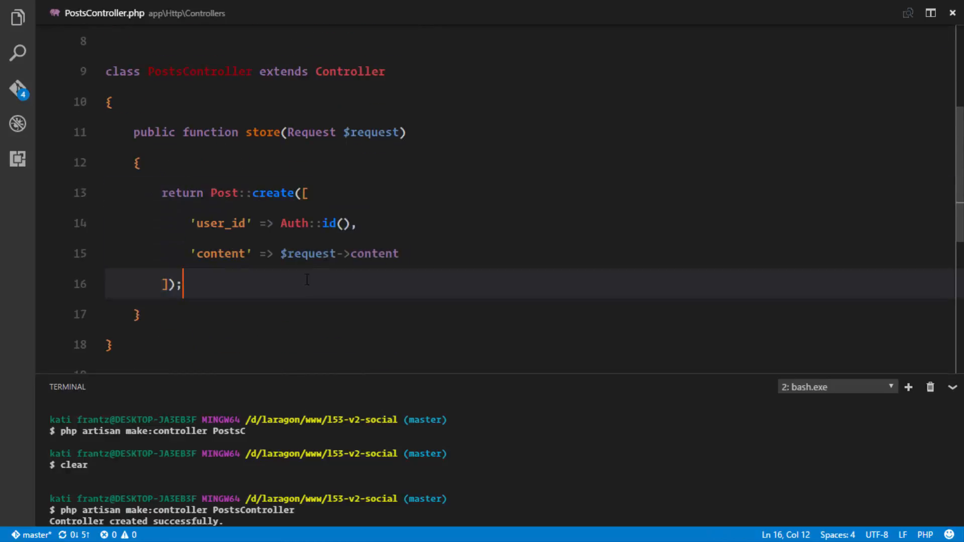
click(358, 222)
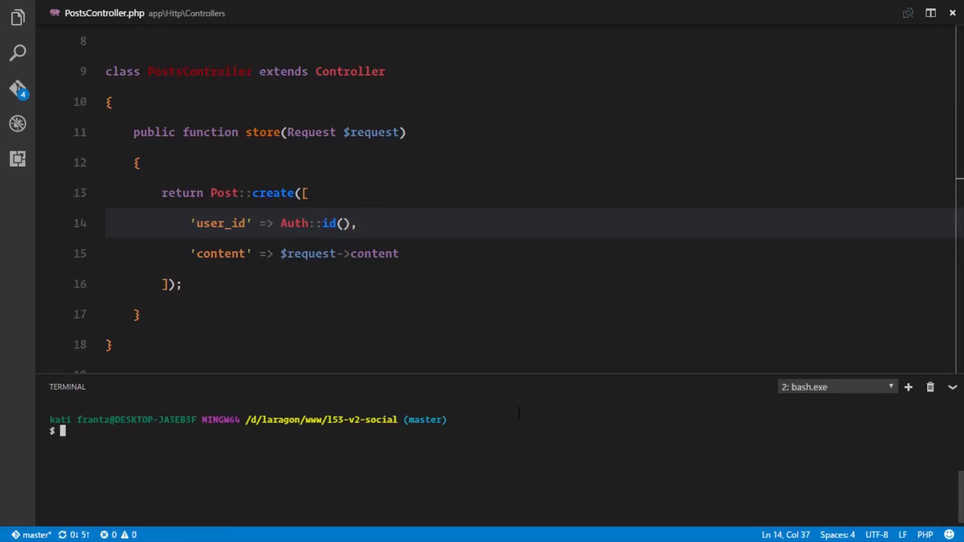
text(php artisan)
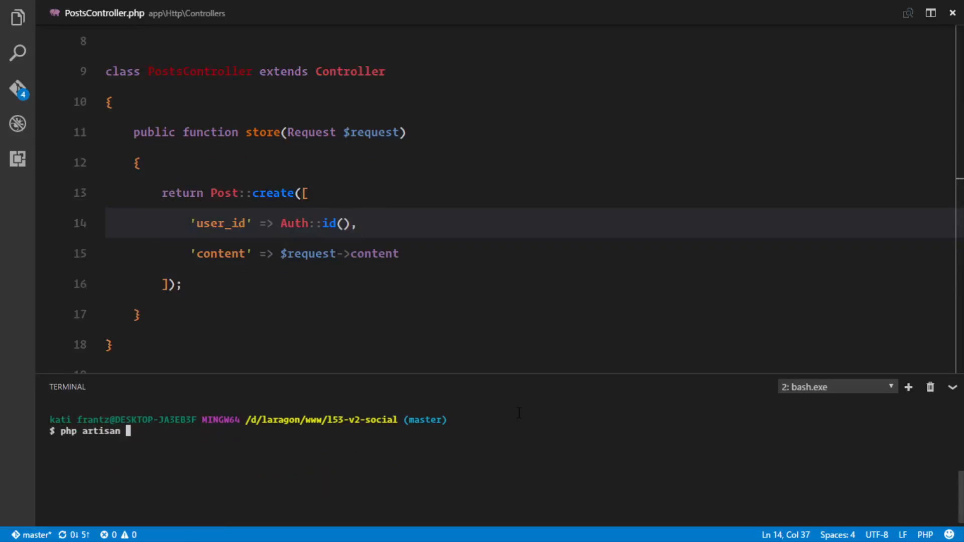
click(189, 527)
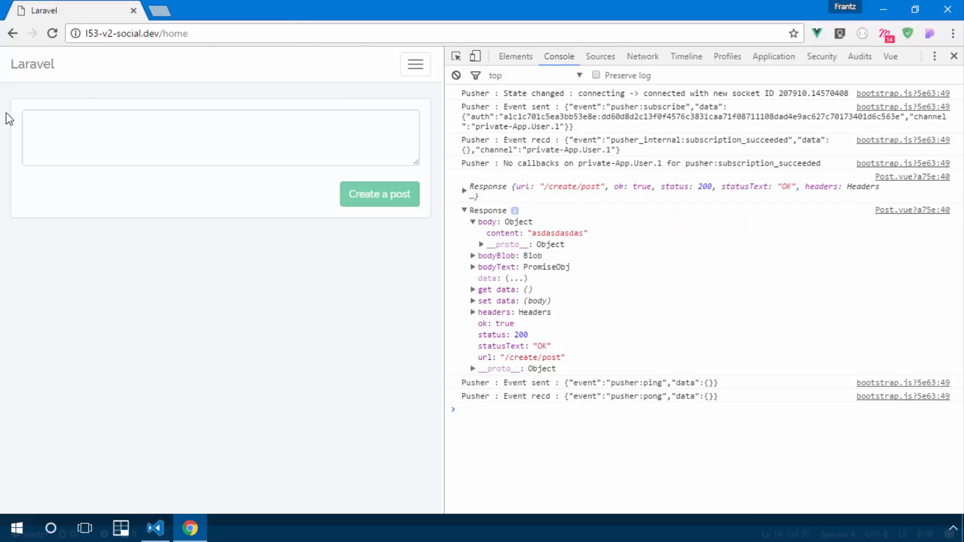
Step: Publish a post and expand the Response body showing content, id 1, user_id 1
click(32, 64)
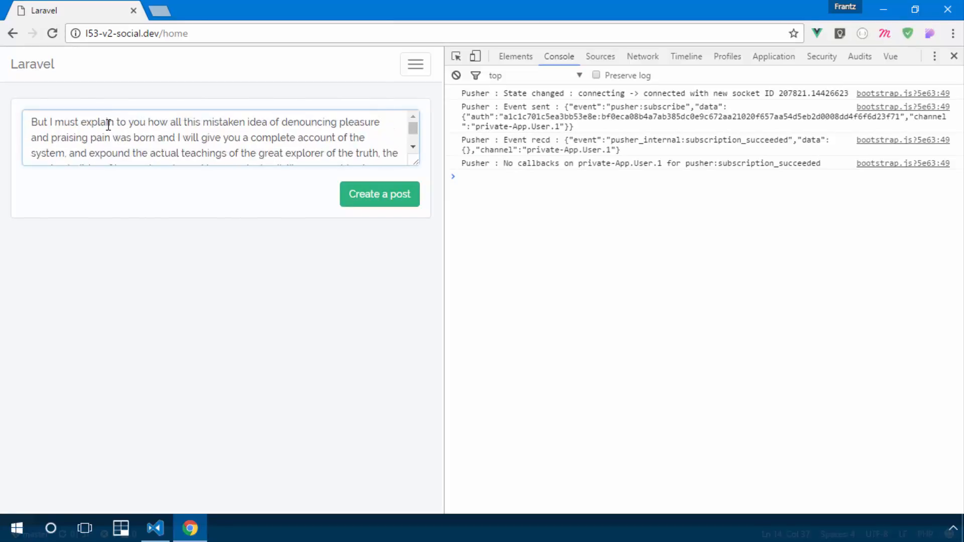
click(378, 194)
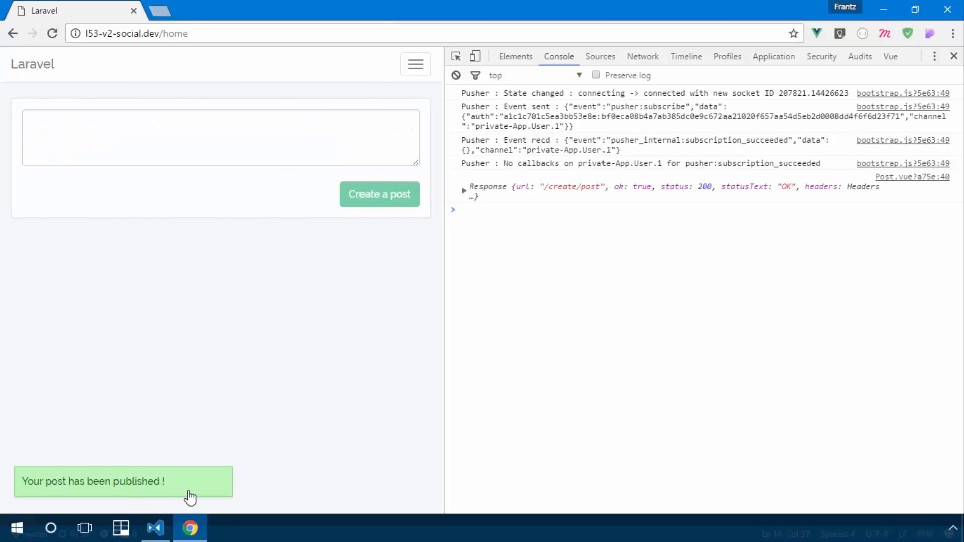
click(464, 186)
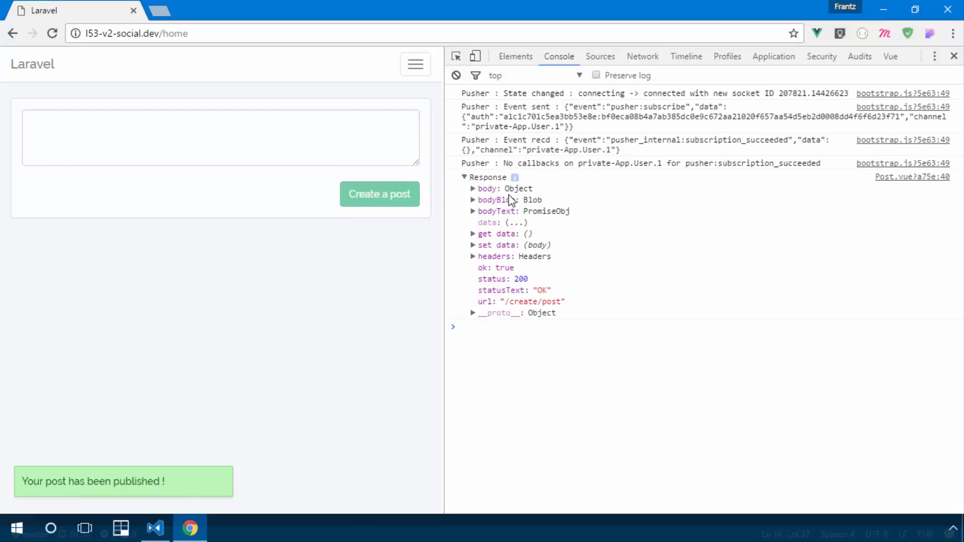
click(473, 189)
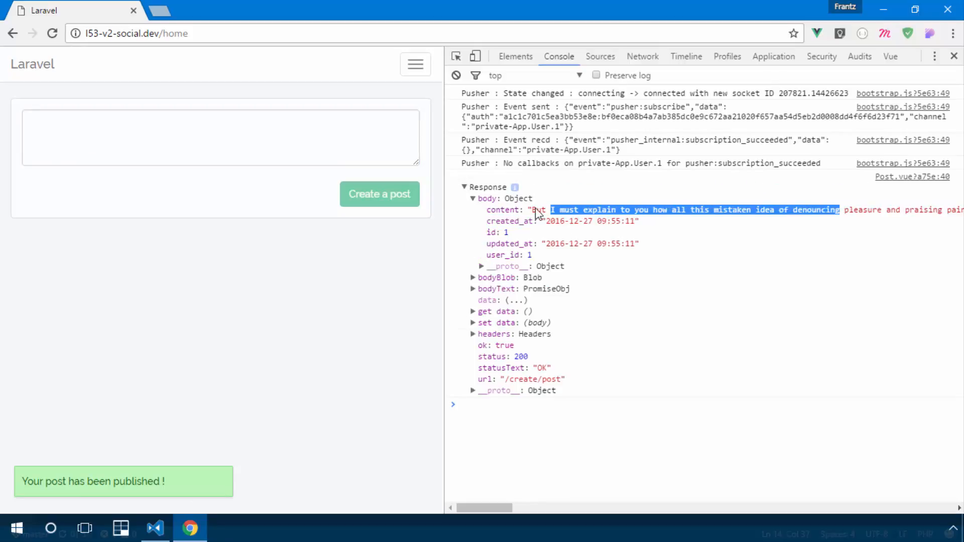